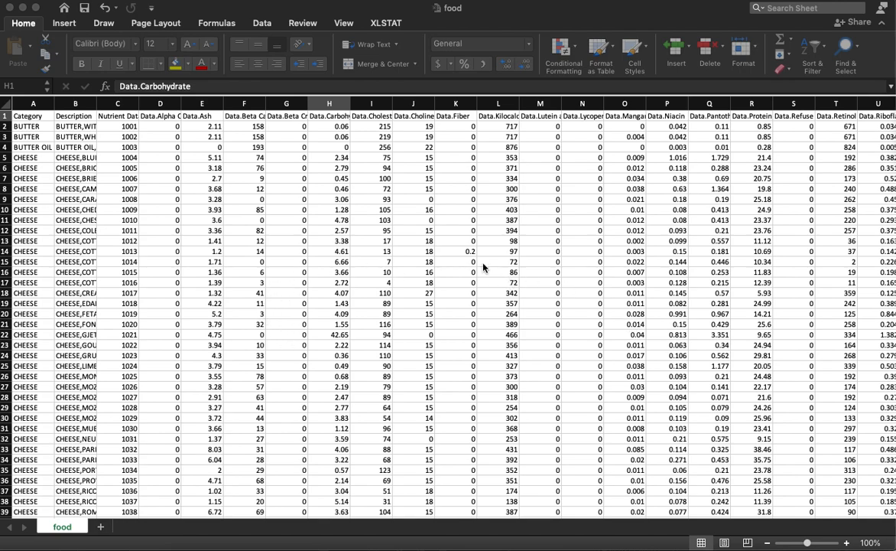
{"action": "mouse_move", "coordinate": [292, 196]}
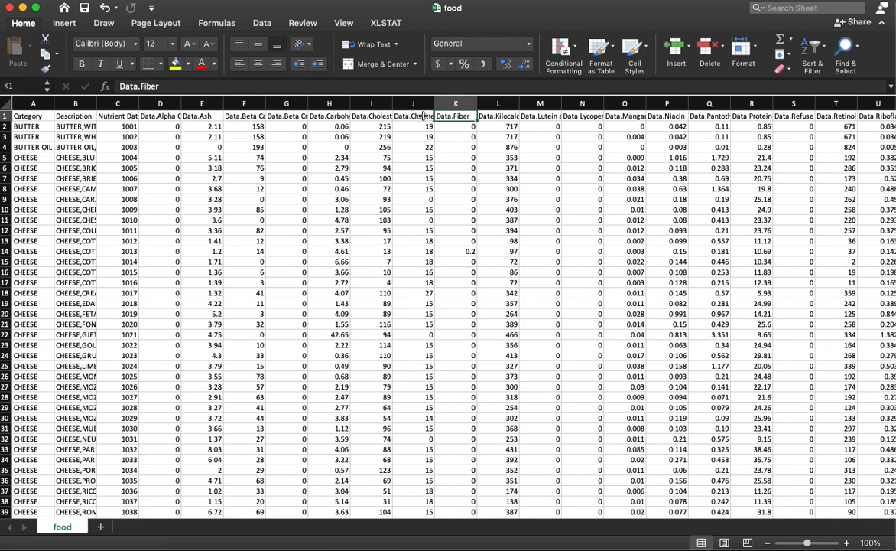
Copy the Data.Carbohydrate column from the food sheet into column A of a new Sheet1
{"action": "left_click", "coordinate": [370, 125]}
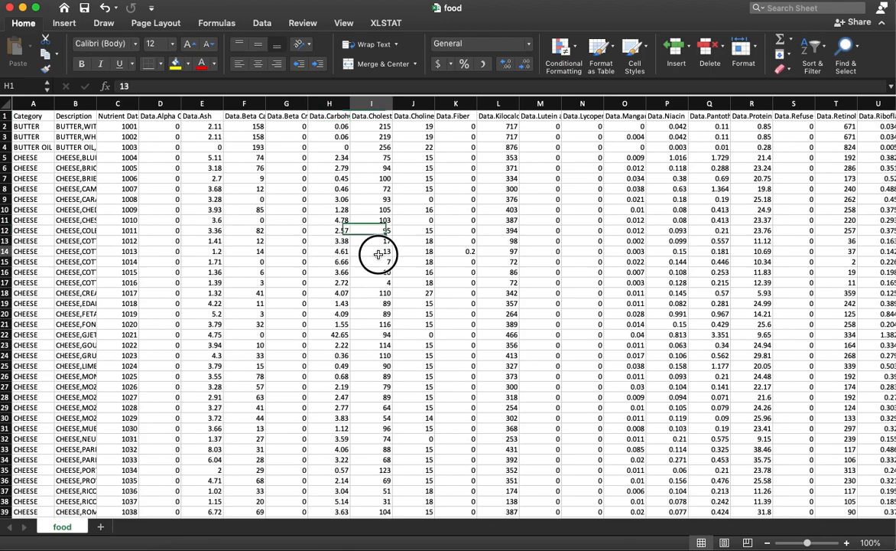
{"action": "left_click", "coordinate": [372, 251]}
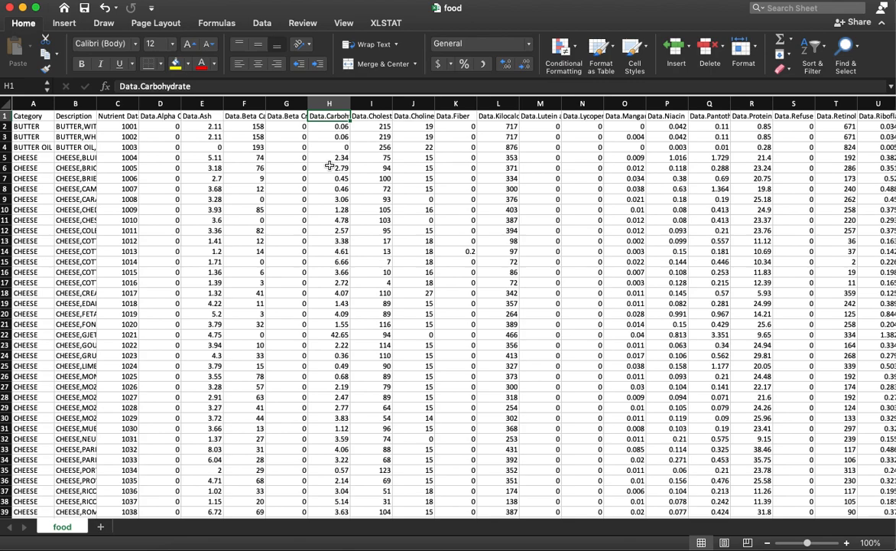
{"action": "mouse_move", "coordinate": [329, 162]}
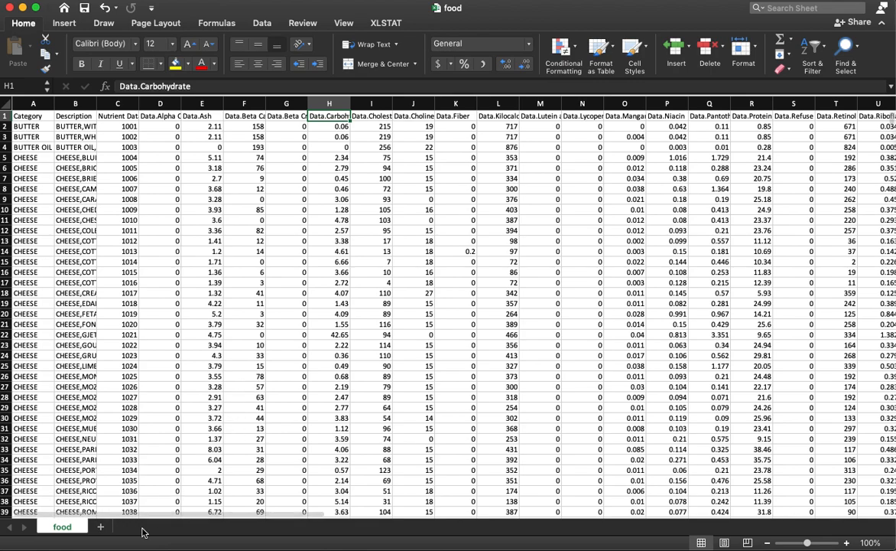
{"action": "mouse_move", "coordinate": [101, 526]}
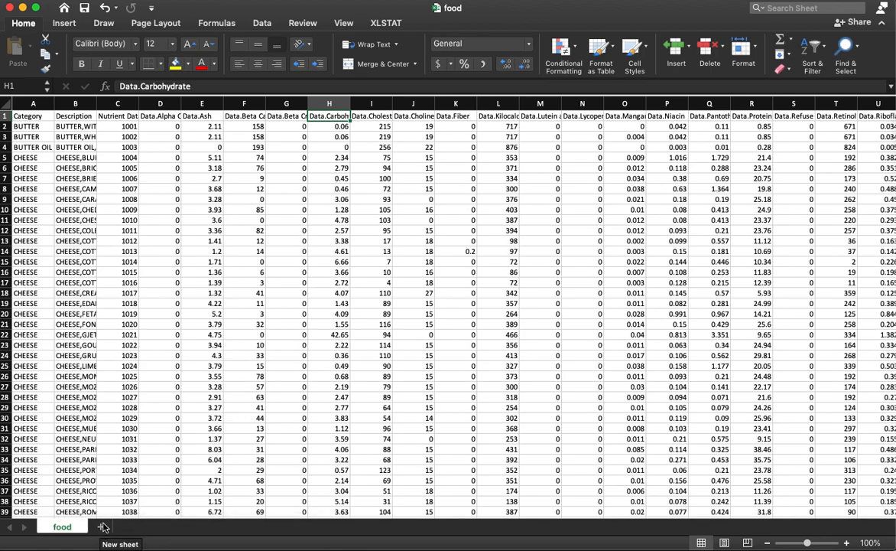
{"action": "left_click", "coordinate": [104, 526]}
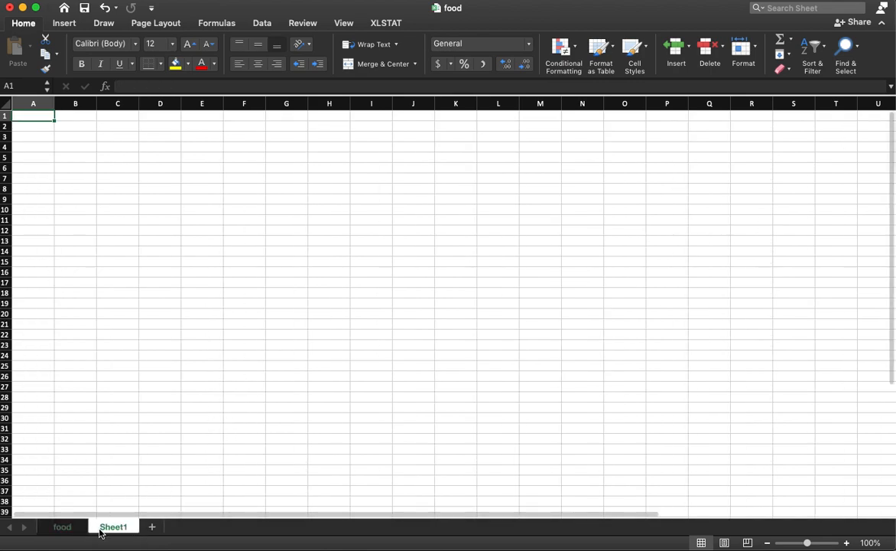
{"action": "left_click", "coordinate": [61, 526]}
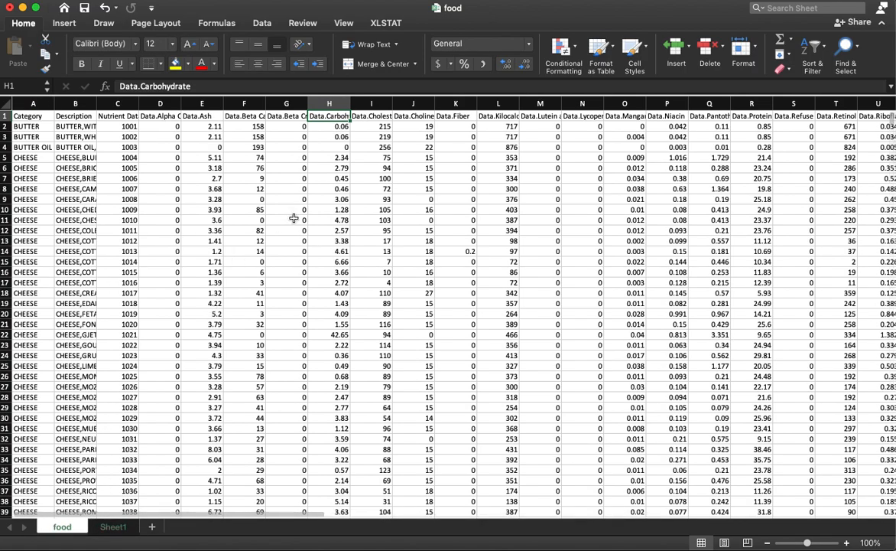
{"action": "left_click", "coordinate": [329, 125]}
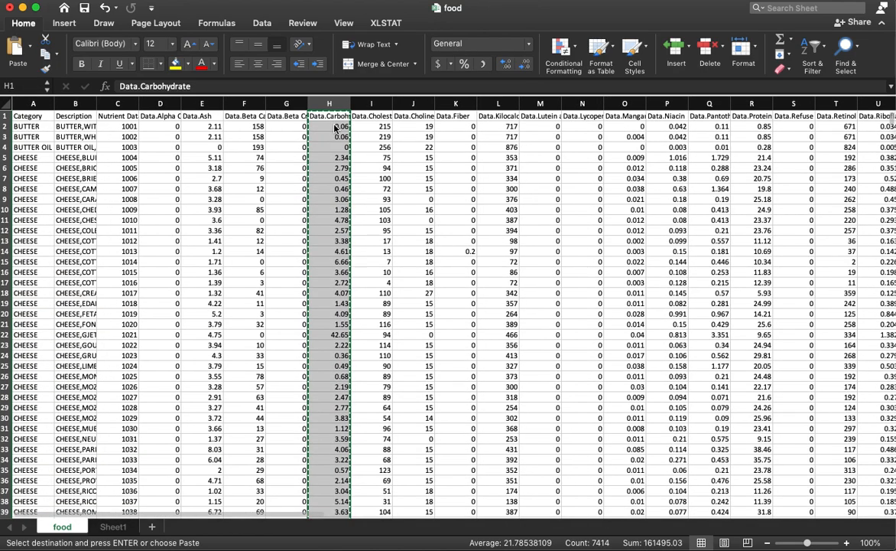
{"action": "left_click", "coordinate": [113, 526]}
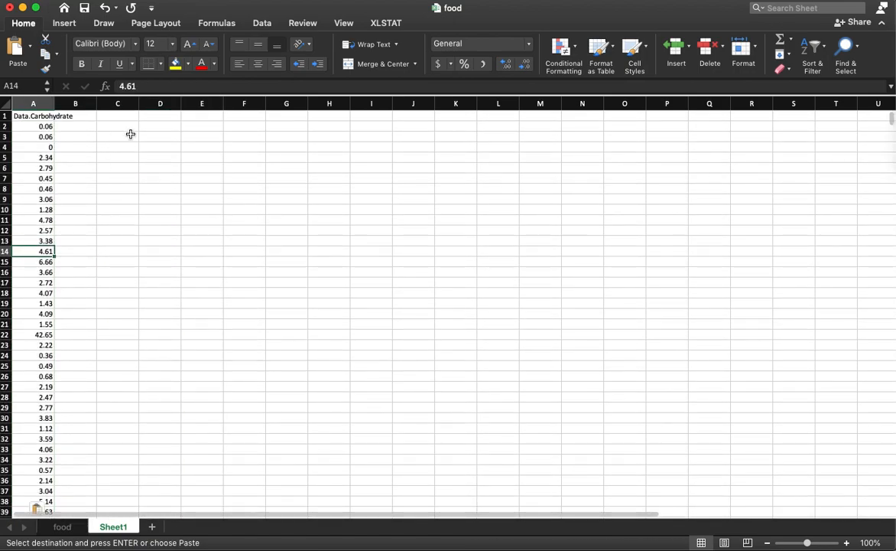
Label C3 'mean' and put =AVERAGE(A2:A7414) in D3, giving 21.7853811
{"action": "type", "text": "mean"}
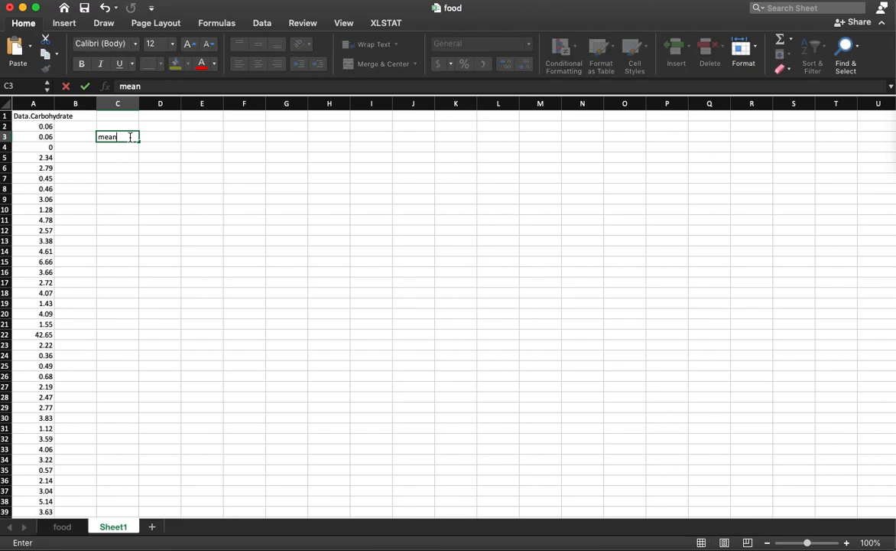
{"action": "key", "text": "Tab"}
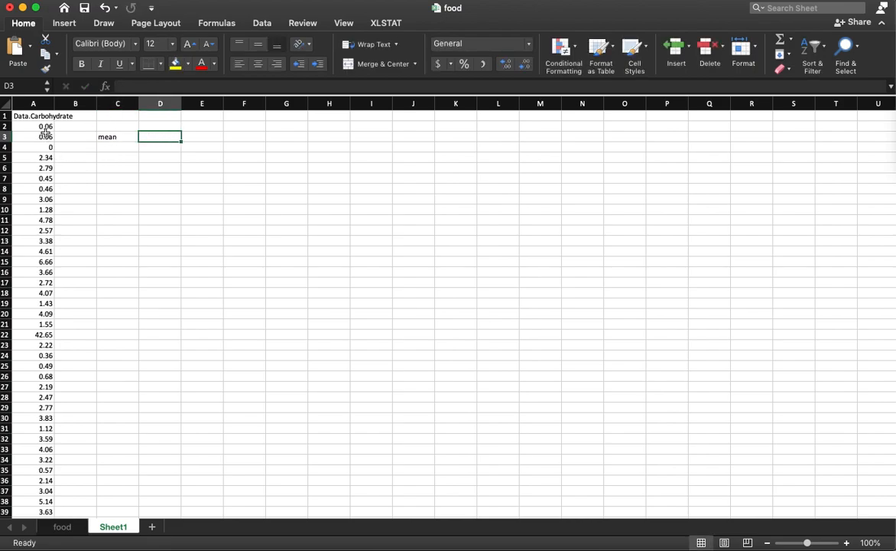
{"action": "type", "text": "="}
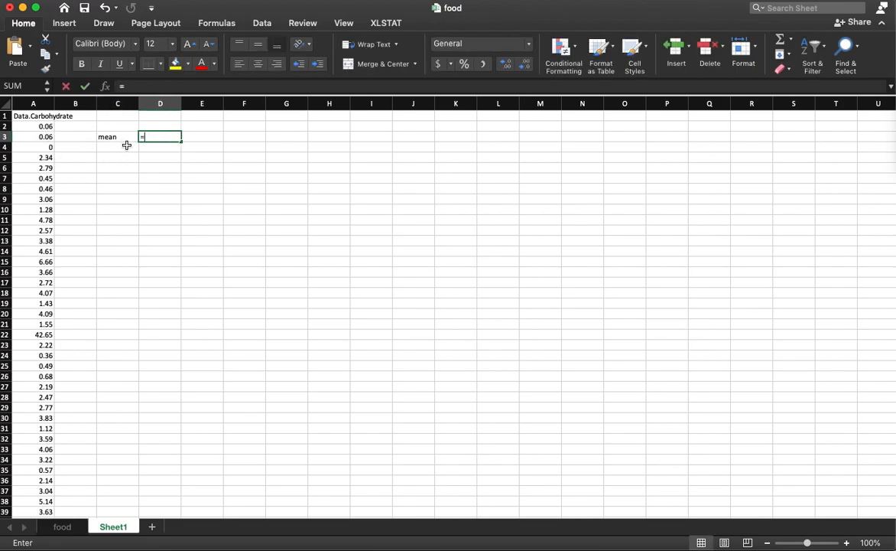
{"action": "type", "text": "=average"}
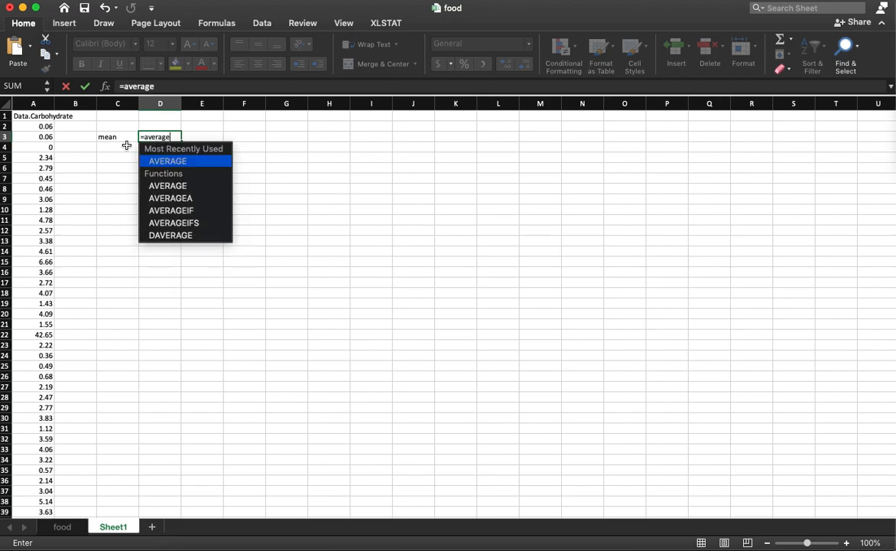
{"action": "left_click", "coordinate": [32, 126]}
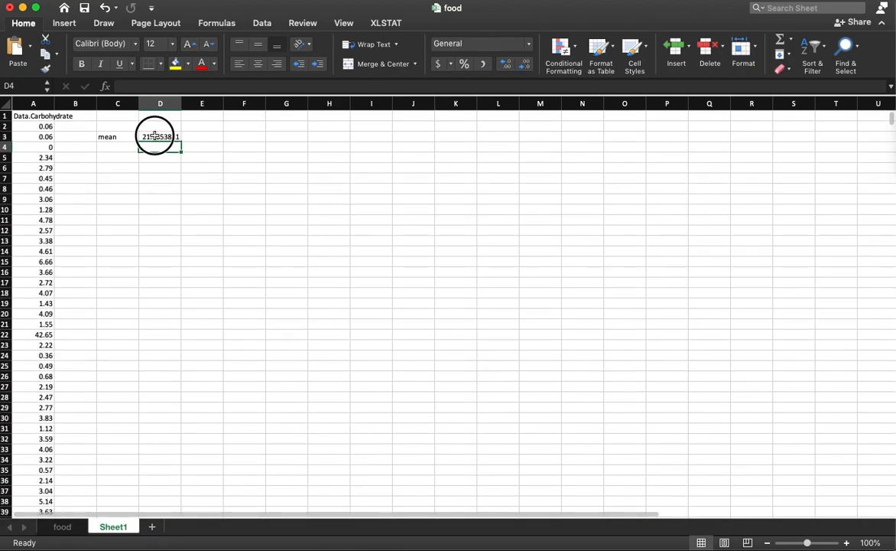
{"action": "left_click", "coordinate": [159, 136]}
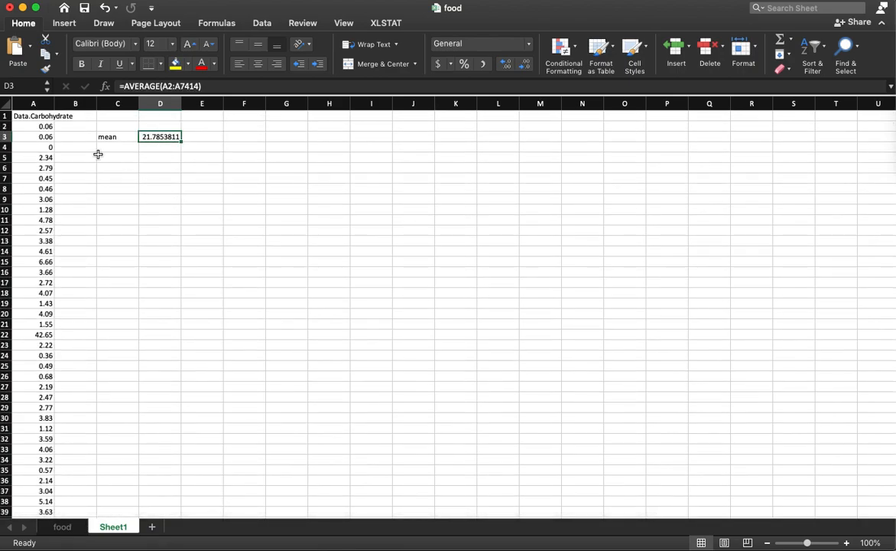
Label C4 'standard deviation' and put =STDEV(A2:A7414) in D4, giving 27.1234907
{"action": "type", "text": "s"}
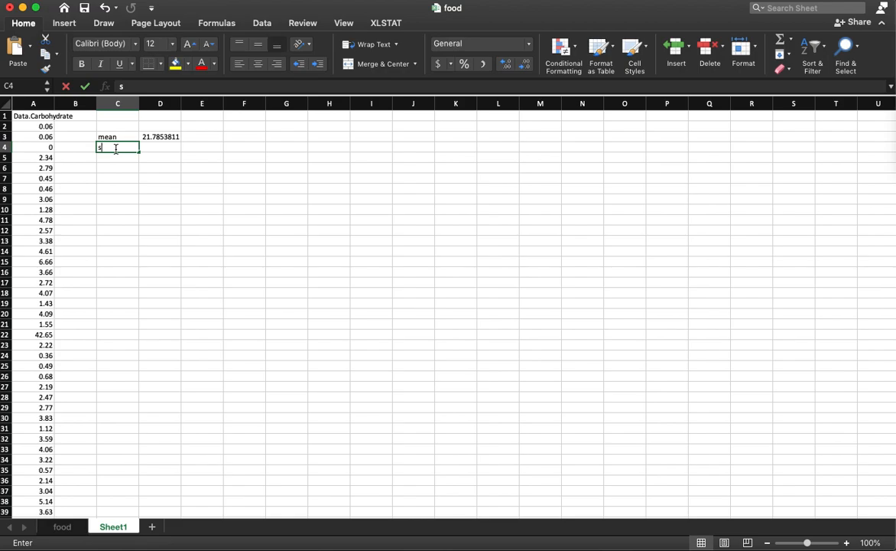
{"action": "type", "text": "tandard"}
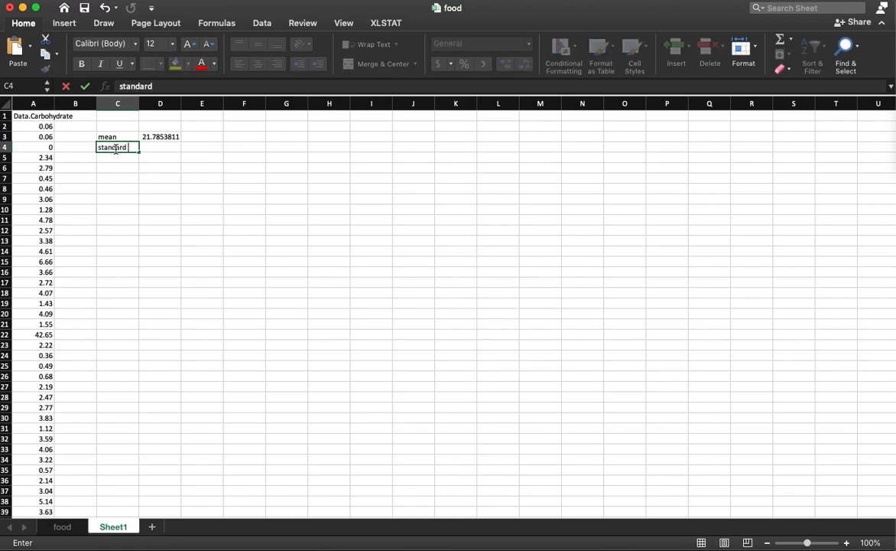
{"action": "type", "text": "deviai"}
{"action": "left_click", "coordinate": [159, 147]}
{"action": "type", "text": "="}
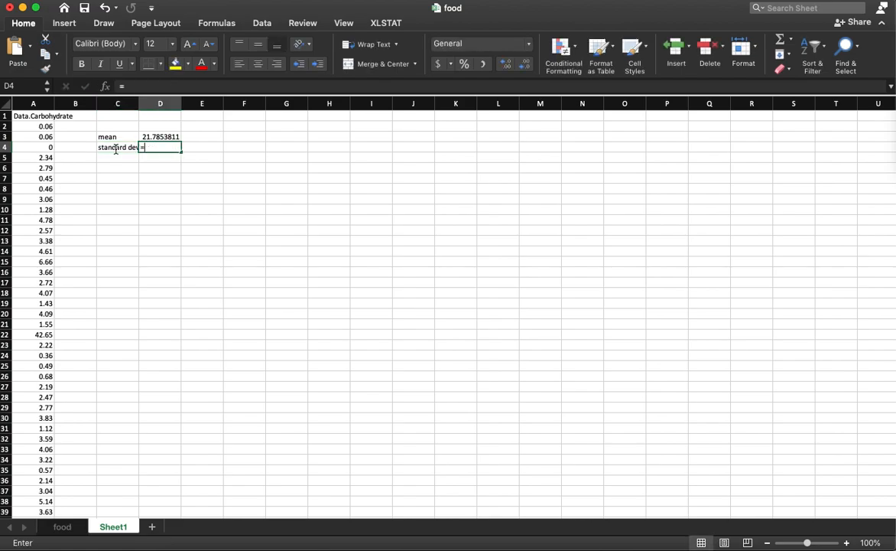
{"action": "type", "text": "stdev("}
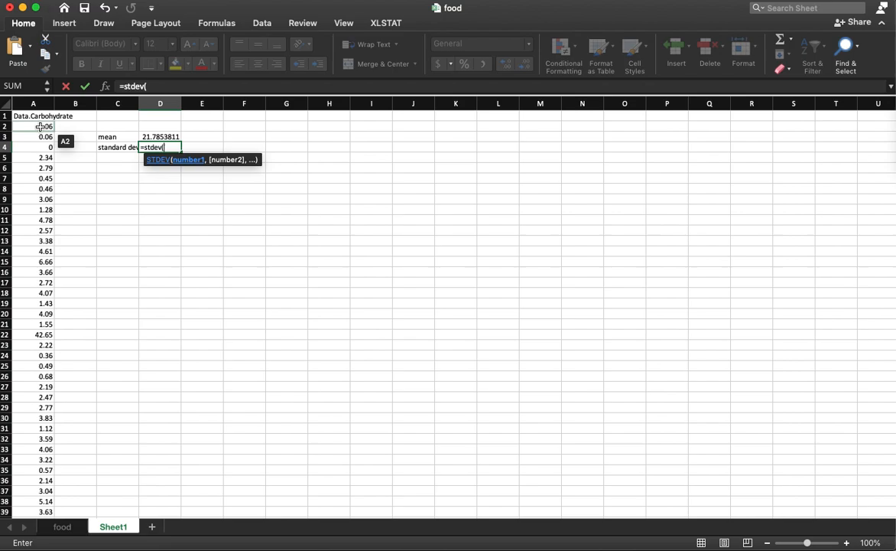
{"action": "left_click", "coordinate": [32, 126]}
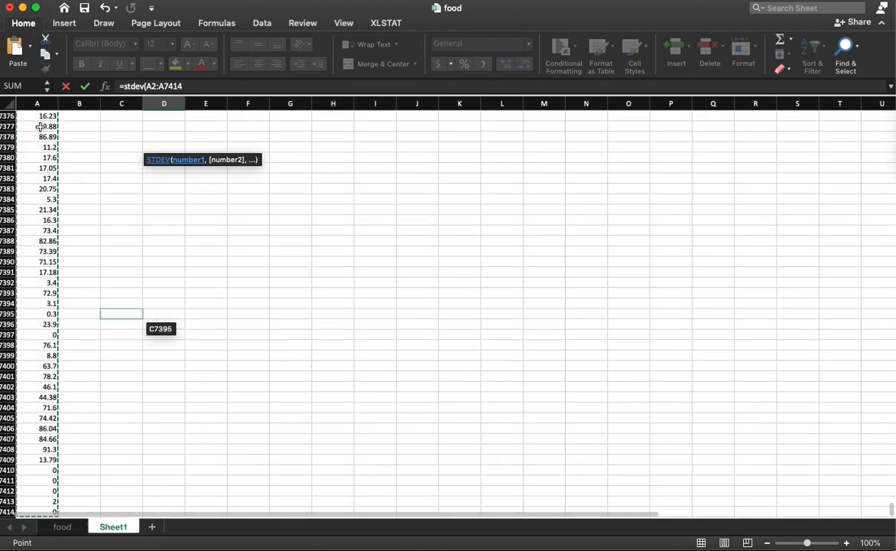
{"action": "key", "text": "Return"}
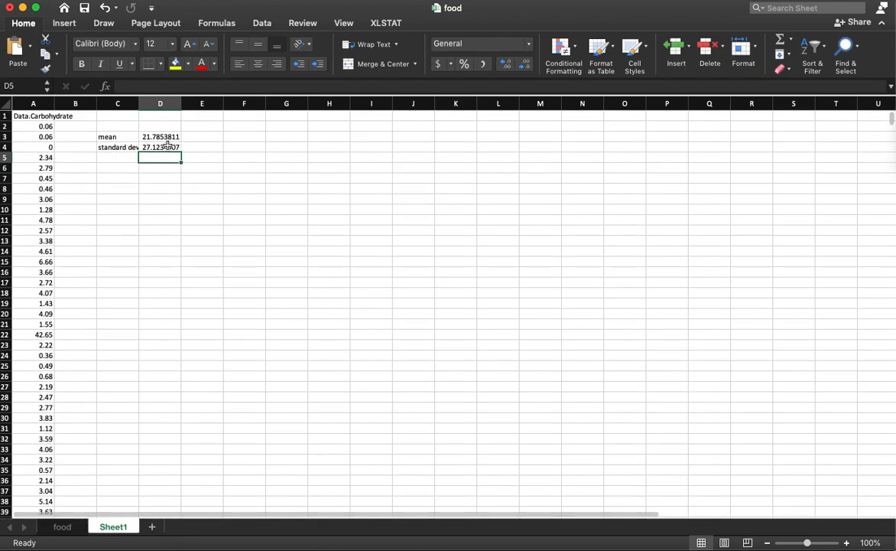
{"action": "left_click", "coordinate": [160, 146]}
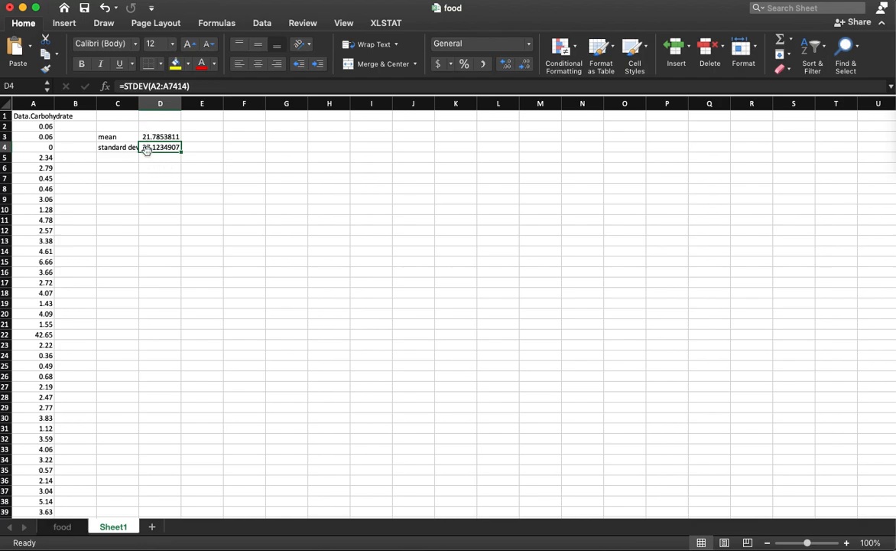
{"action": "left_click", "coordinate": [33, 125]}
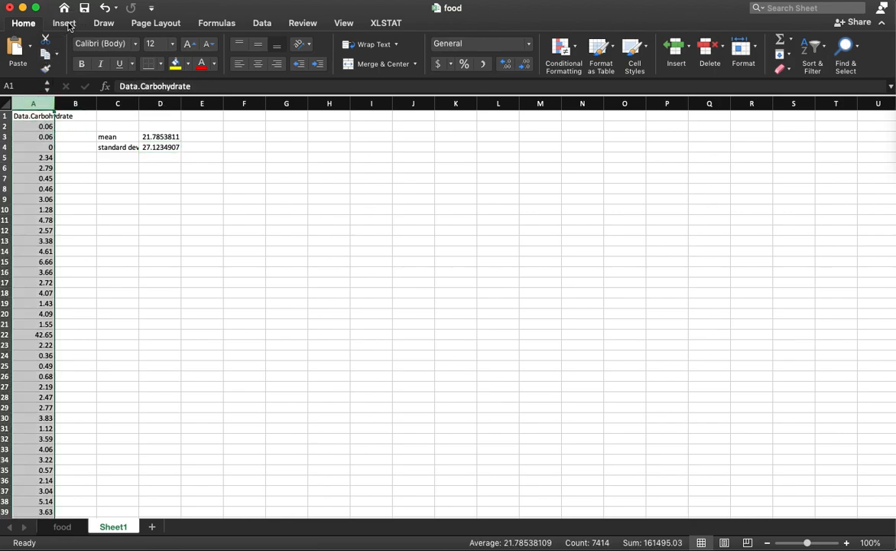
Insert a Histogram statistical chart of the carbohydrate values in column A
{"action": "left_click", "coordinate": [65, 23]}
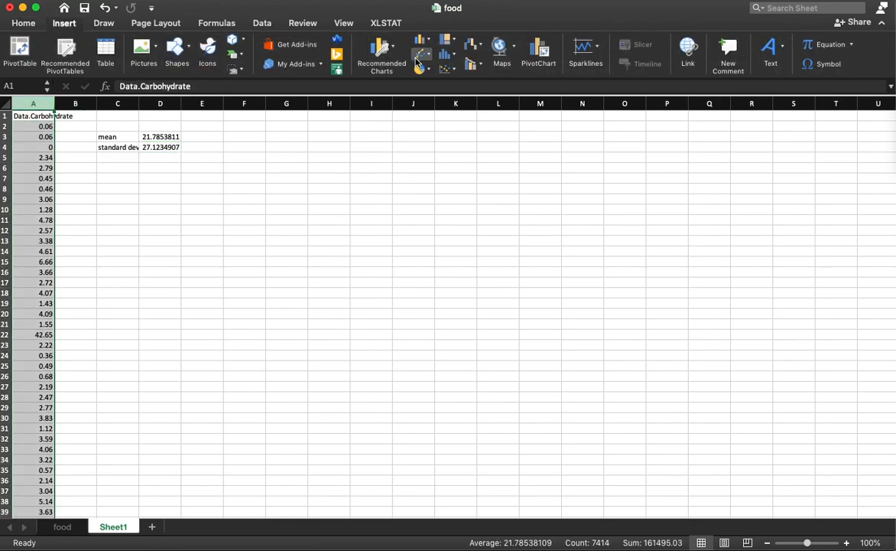
{"action": "mouse_move", "coordinate": [447, 55]}
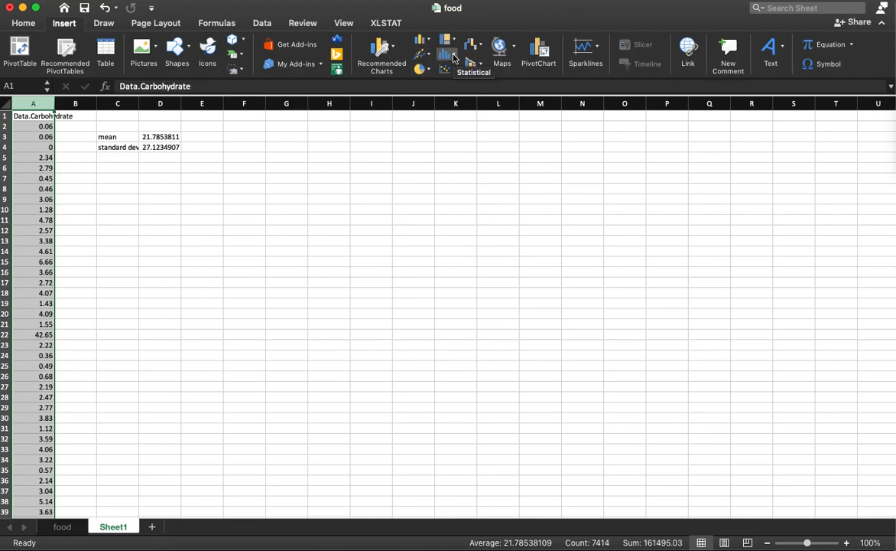
{"action": "left_click", "coordinate": [446, 53]}
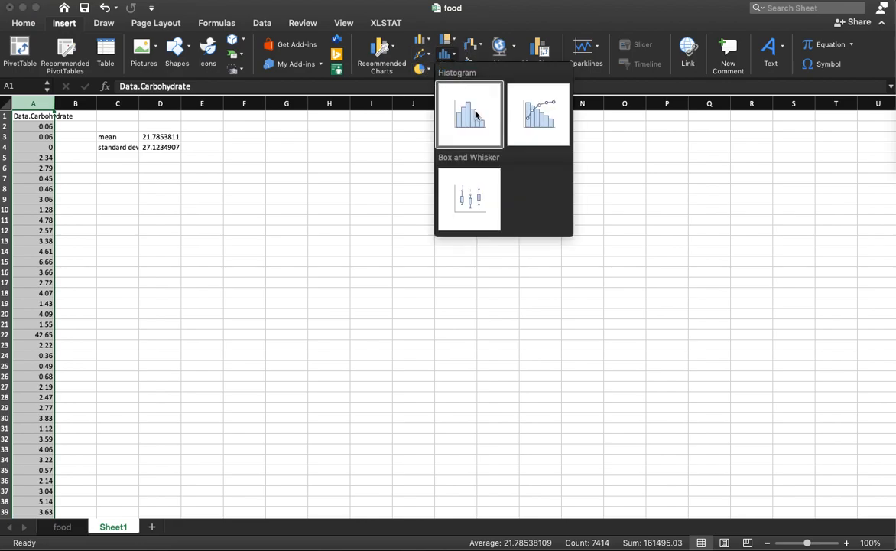
{"action": "left_click", "coordinate": [468, 114]}
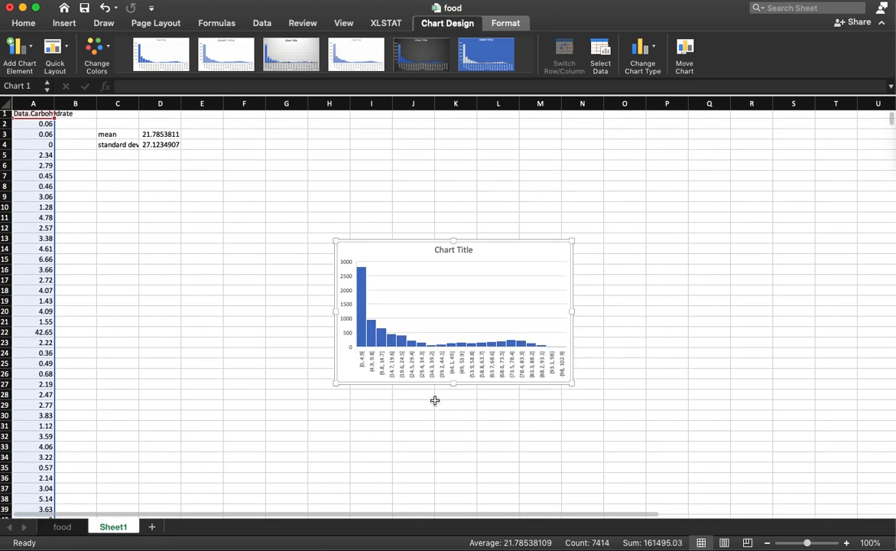
{"action": "mouse_move", "coordinate": [363, 315]}
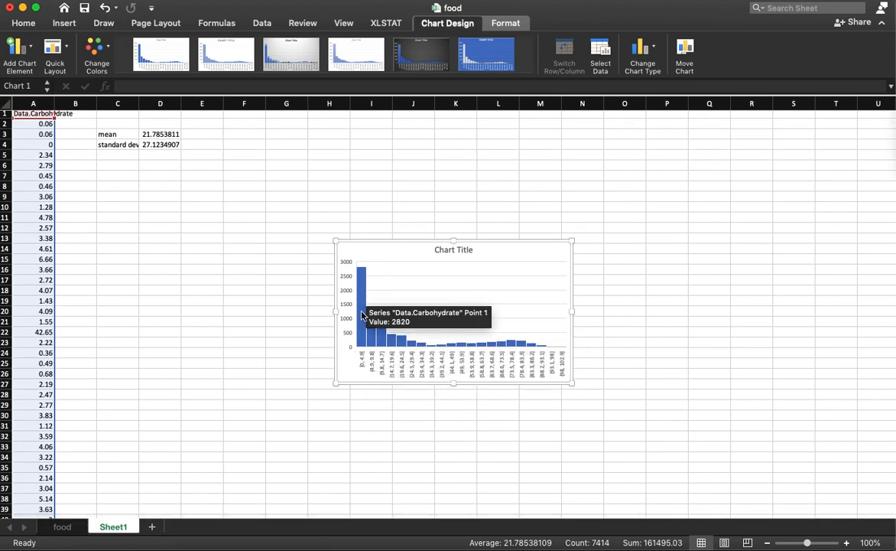
{"action": "mouse_move", "coordinate": [458, 352]}
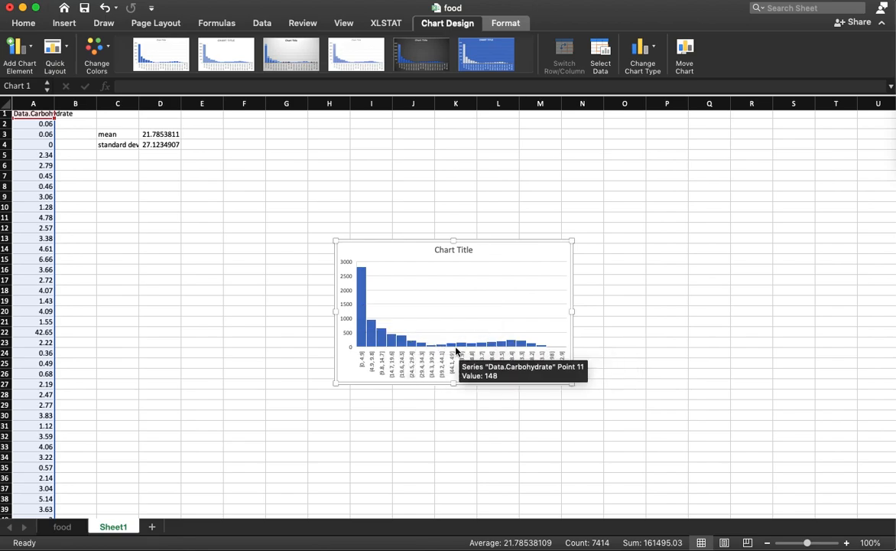
{"action": "mouse_move", "coordinate": [277, 199]}
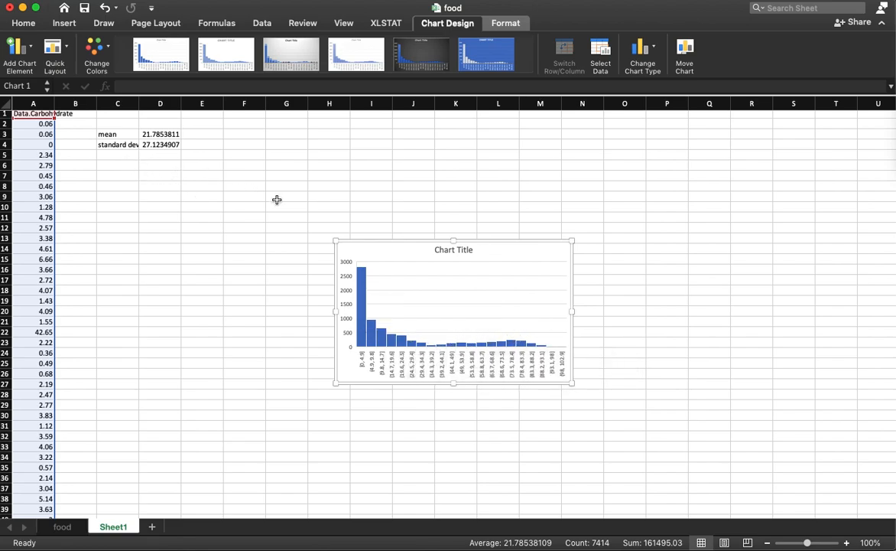
{"action": "mouse_move", "coordinate": [391, 252]}
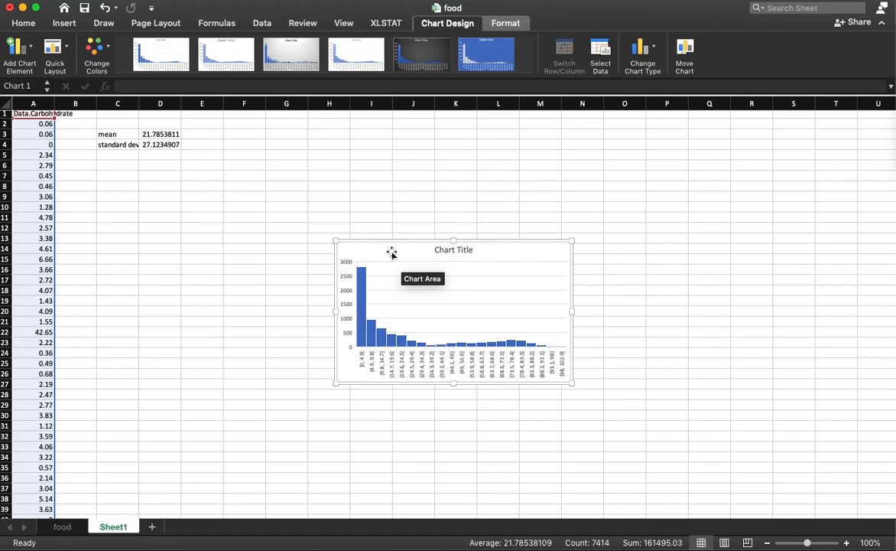
Leave the chart and autofit column C so the standard deviation label shows fully
{"action": "left_click", "coordinate": [33, 114]}
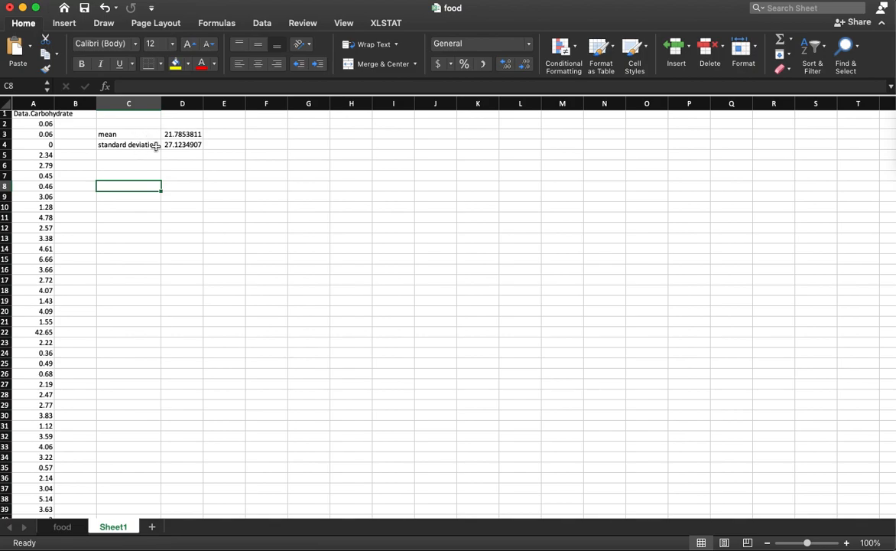
{"action": "mouse_move", "coordinate": [144, 162]}
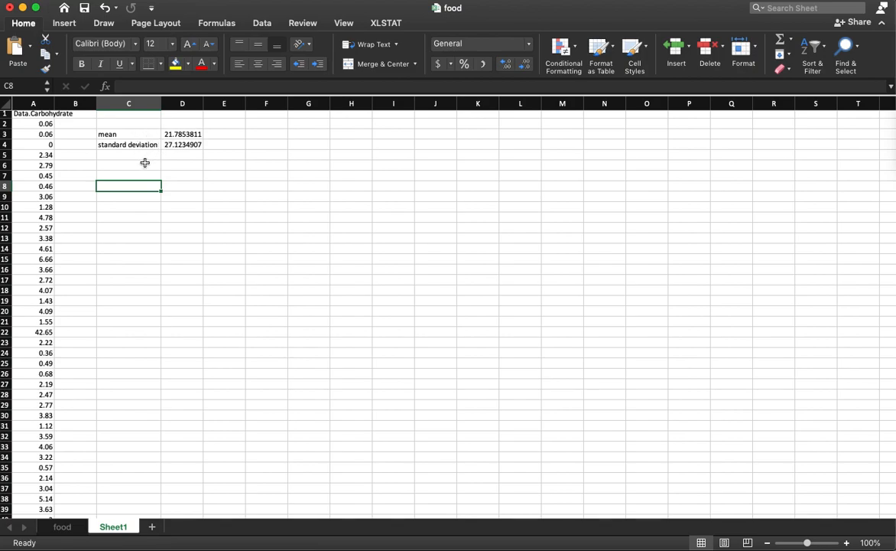